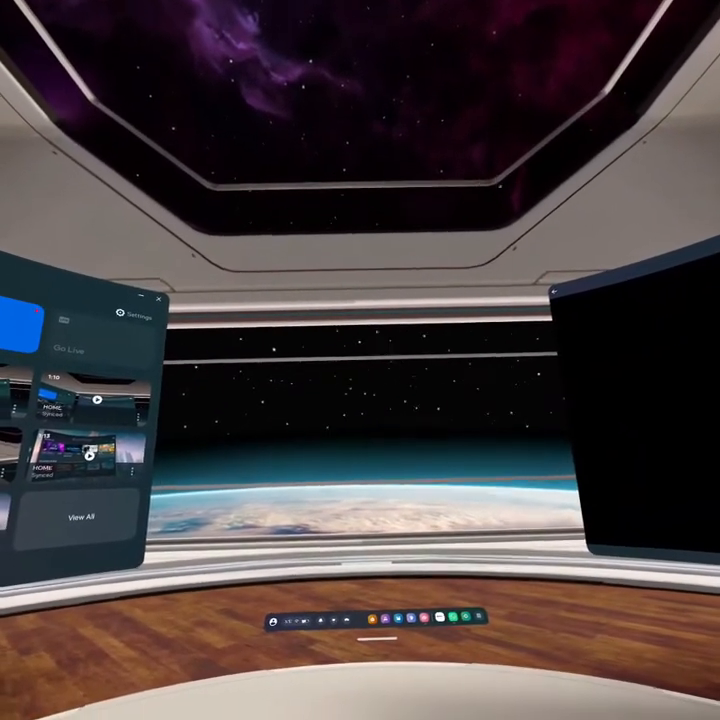
mouse_move(360, 360)
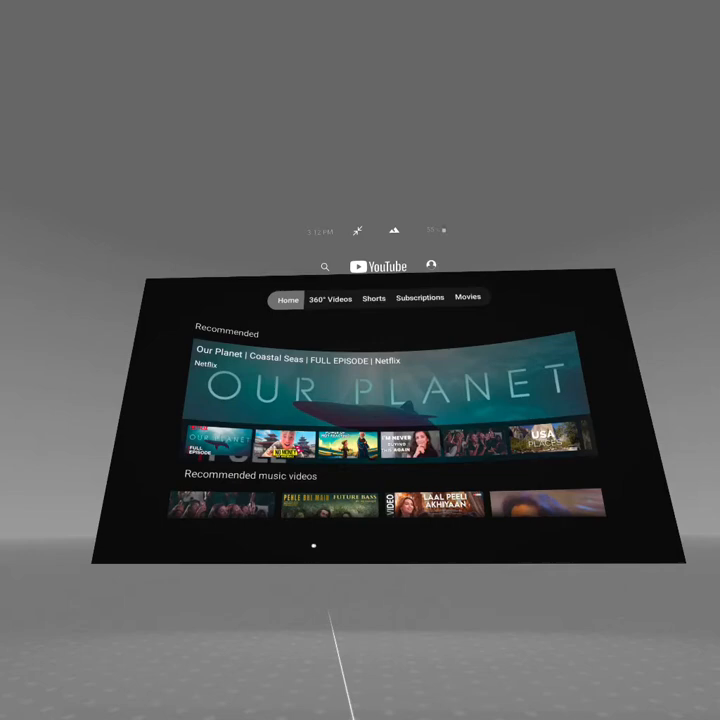
scroll("down", 3)
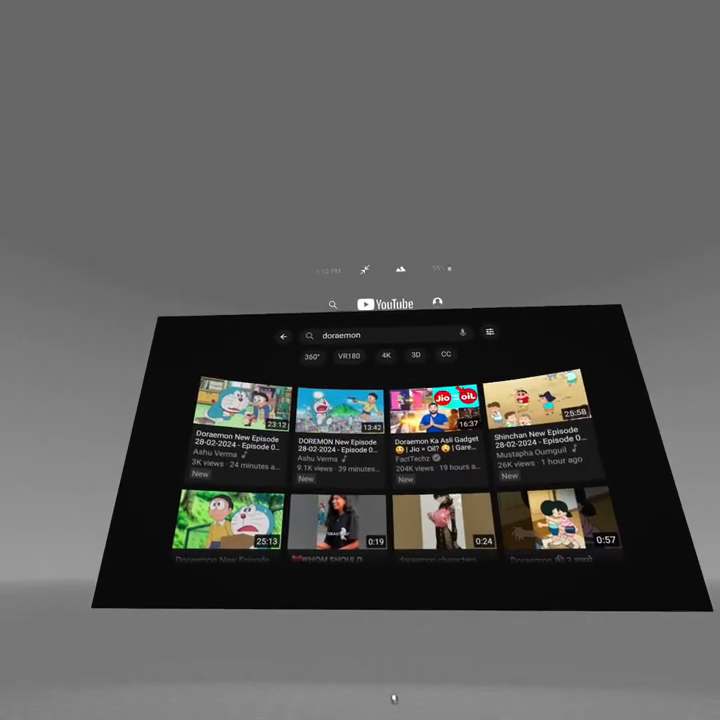
scroll("down", 3)
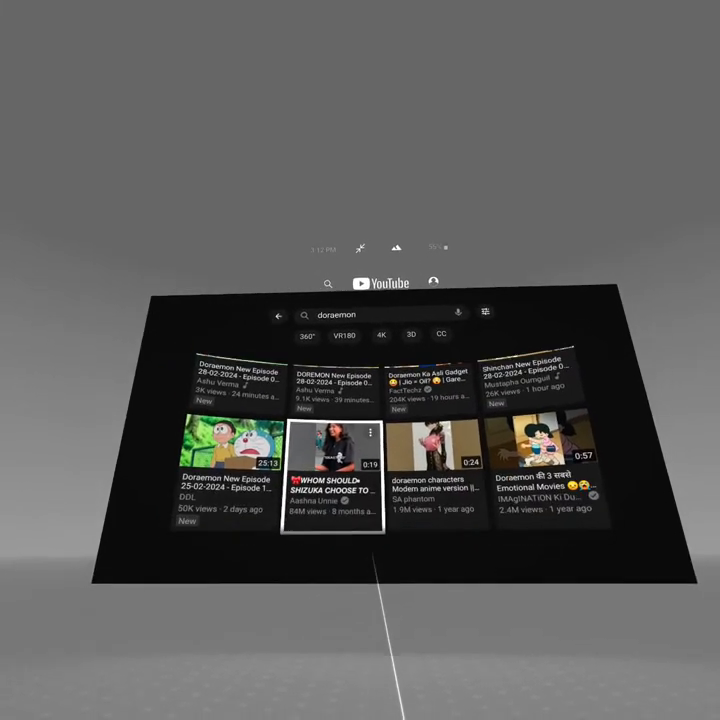